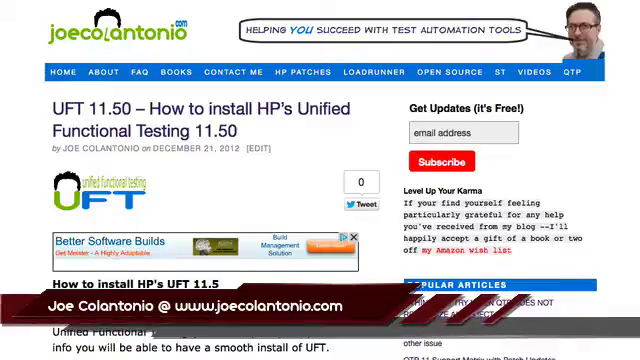
- Reach the HP software updates product list showing the UFT 11.50 E-Media download entries
scroll(down, 3)
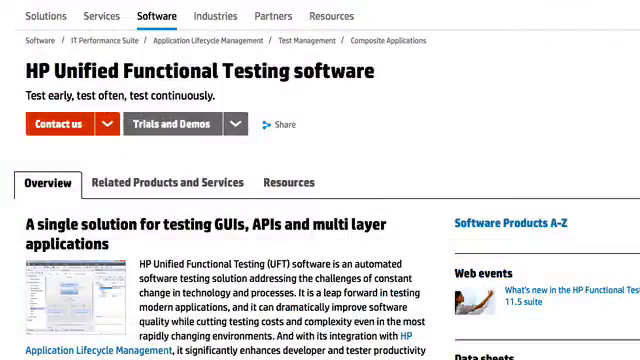
mouse_move(484, 158)
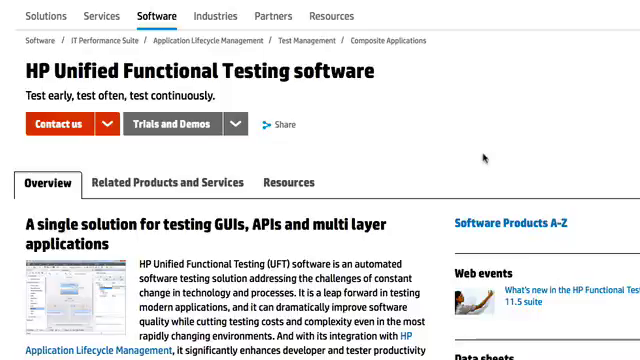
click(236, 126)
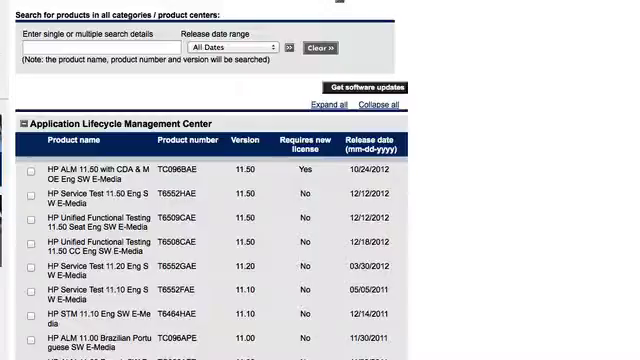
scroll(up, 3)
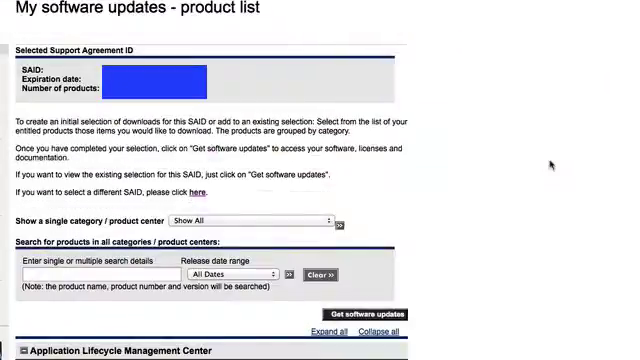
scroll(down, 3)
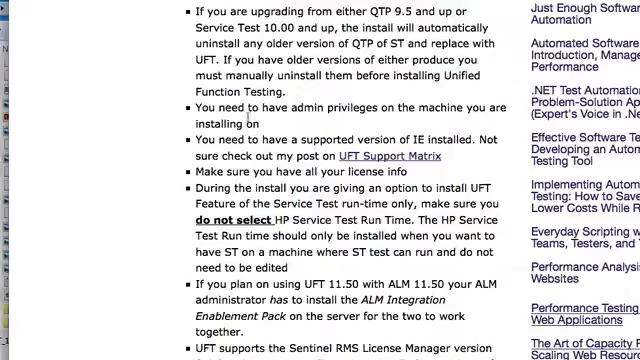
- Scroll through the installation prerequisites in the UFT 11.50 install guide blog post
scroll(up, 3)
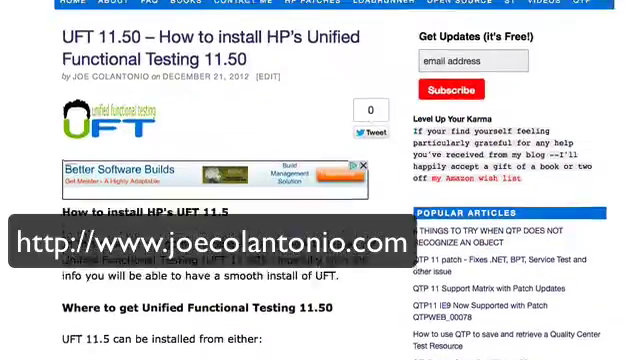
scroll(up, 3)
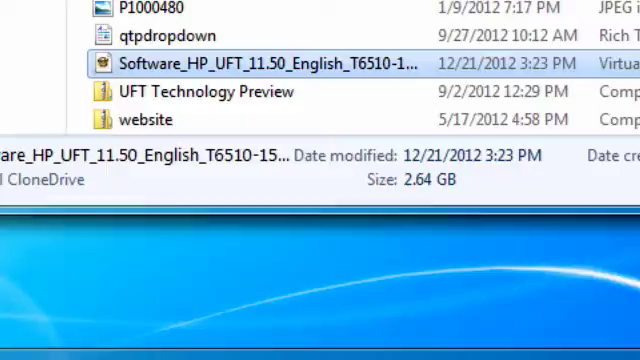
mouse_move(290, 70)
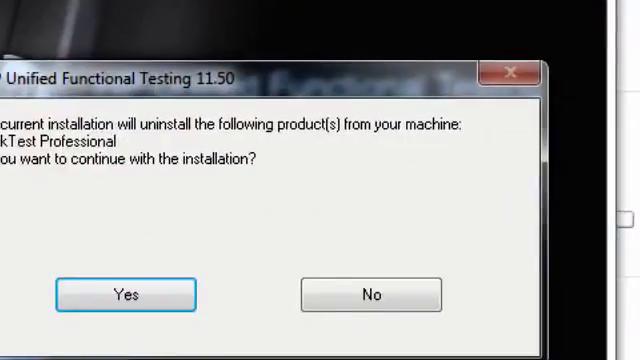
mouse_move(260, 104)
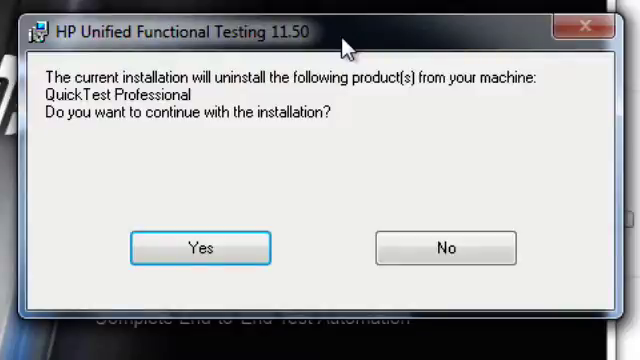
mouse_move(140, 138)
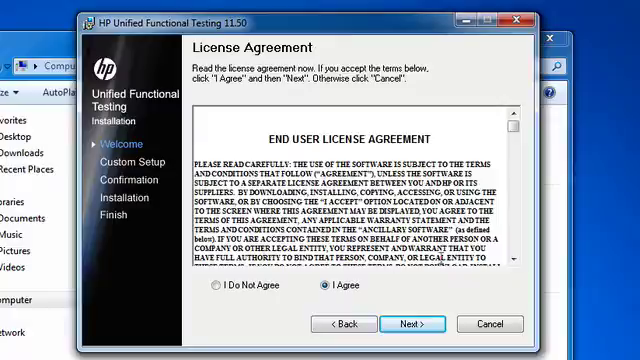
- Agree to the license, replace the default customer name and organization, and continue to feature selection
click(404, 324)
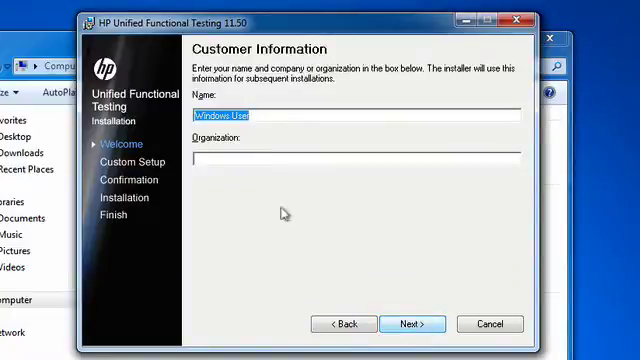
double_click(256, 114)
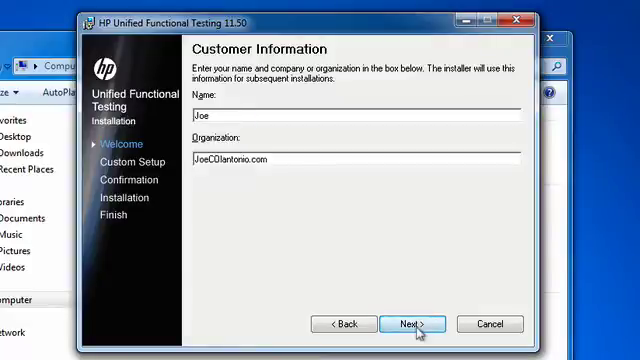
click(406, 324)
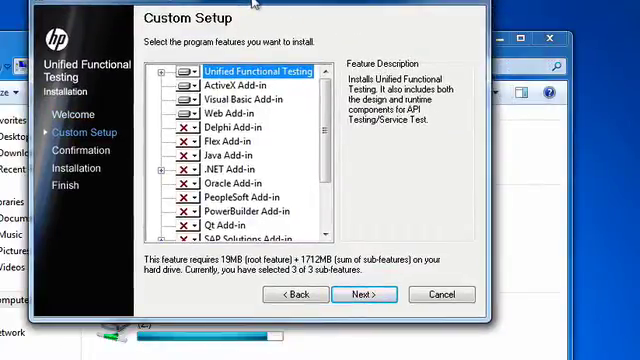
mouse_move(390, 186)
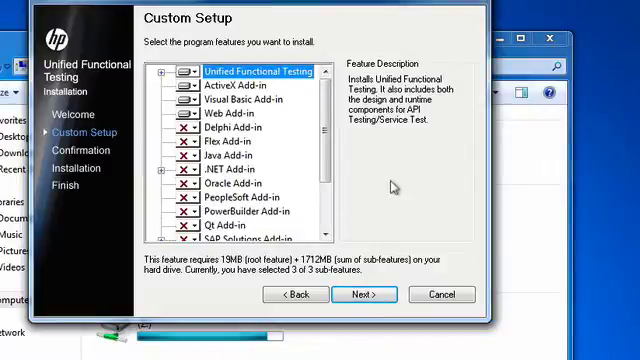
mouse_move(348, 156)
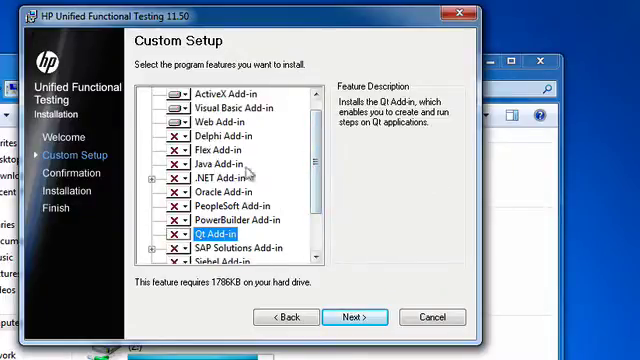
- Set the .NET Add-in to install on the local hard drive in Custom Setup
click(180, 176)
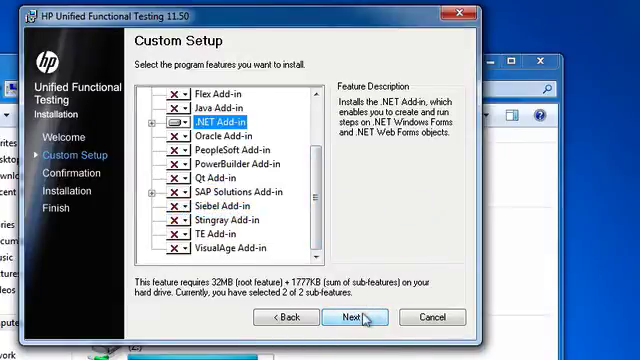
- Keep the default installation folder, run the UFT 11.50 installation, and finish once complete
click(352, 316)
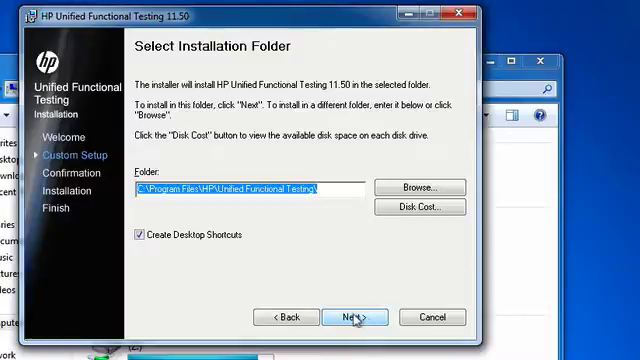
mouse_move(328, 186)
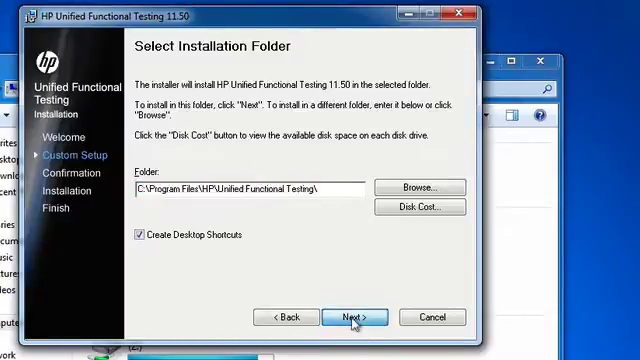
click(352, 316)
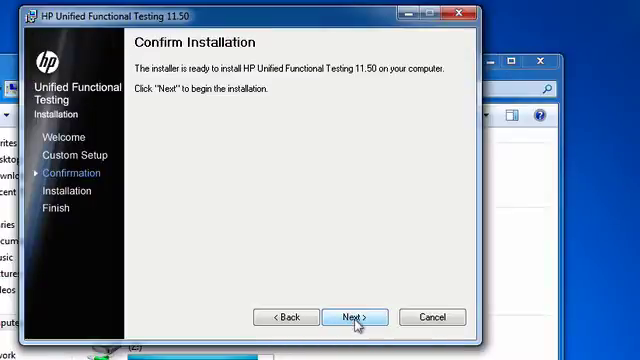
click(354, 316)
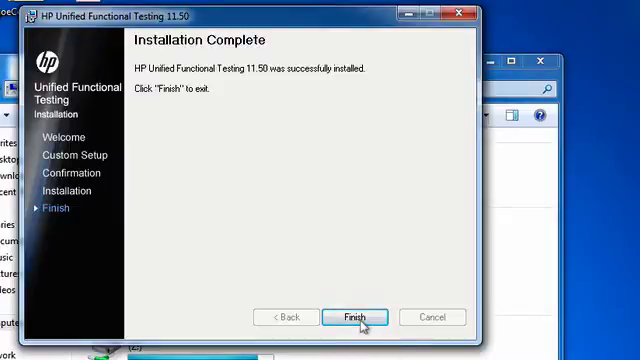
click(358, 314)
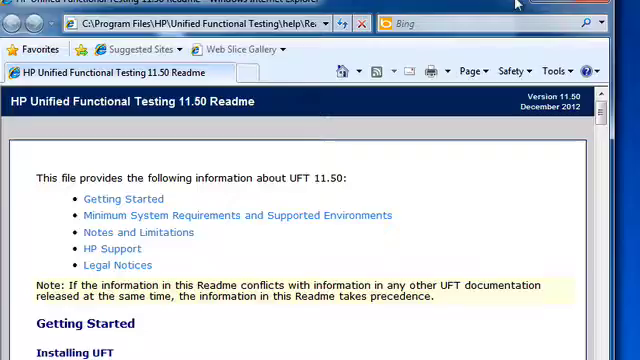
mouse_move(232, 170)
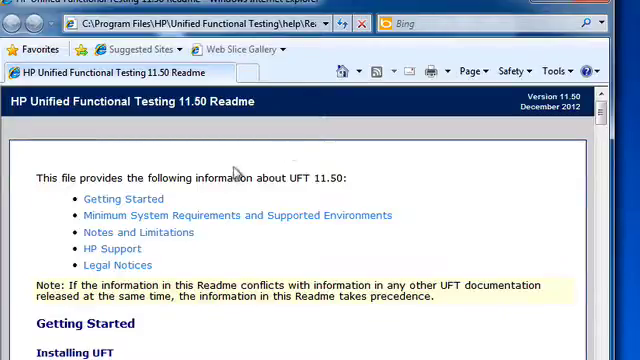
- Scroll the Readme through the requirements and the Web and Silverlight limitation notes
scroll(down, 3)
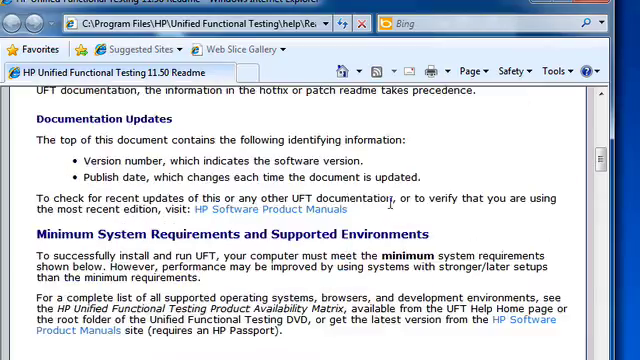
scroll(down, 3)
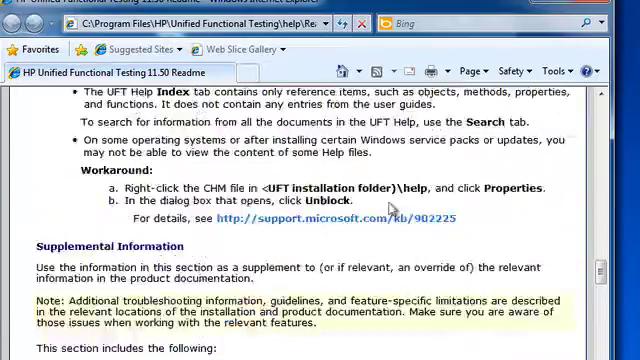
scroll(down, 3)
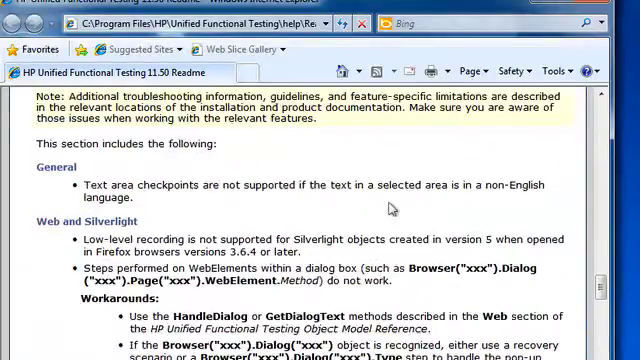
scroll(up, 3)
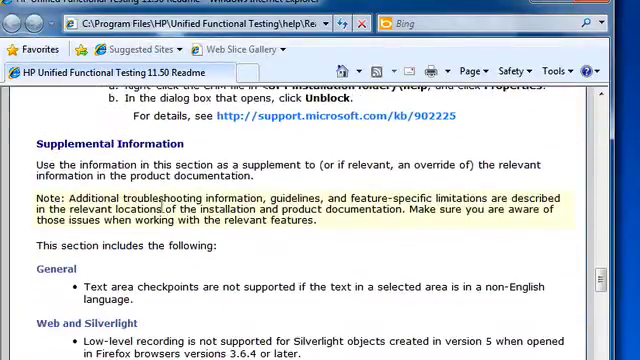
scroll(down, 3)
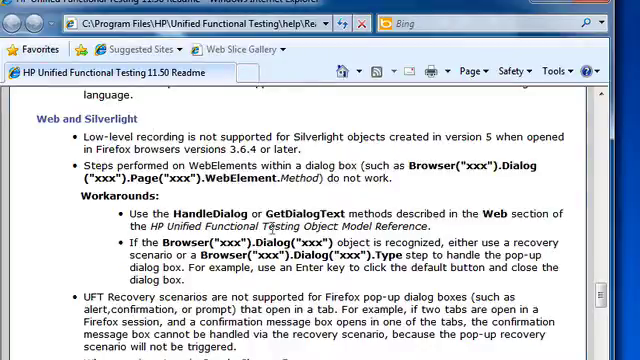
scroll(down, 3)
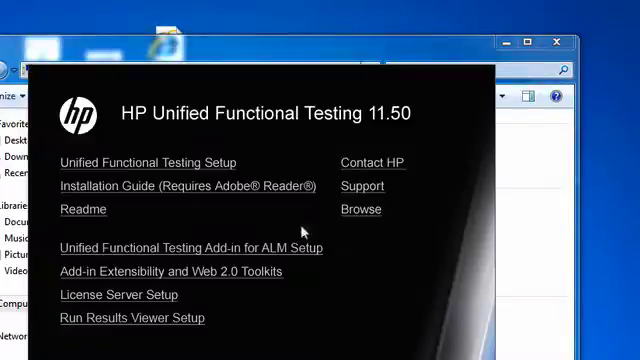
mouse_move(200, 170)
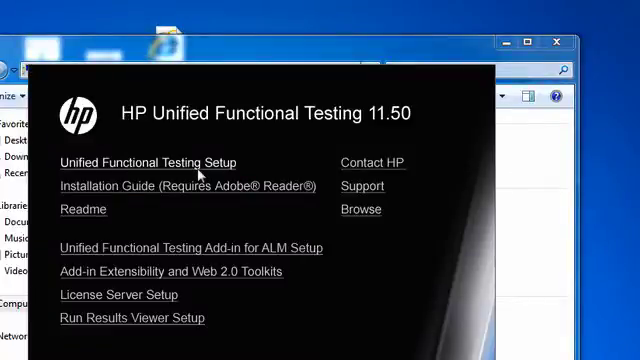
- Relaunch UFT setup in maintenance mode, review the Modify add-in list, and return to Maintenance Type
click(144, 162)
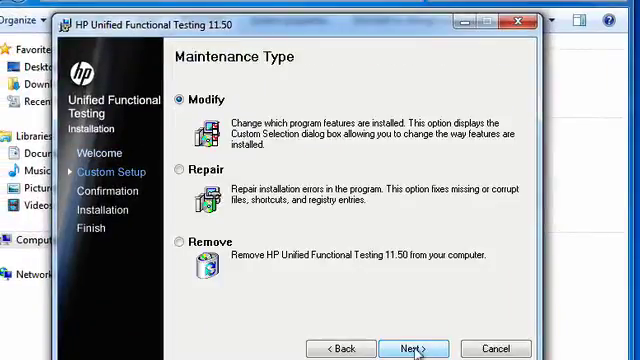
mouse_move(218, 210)
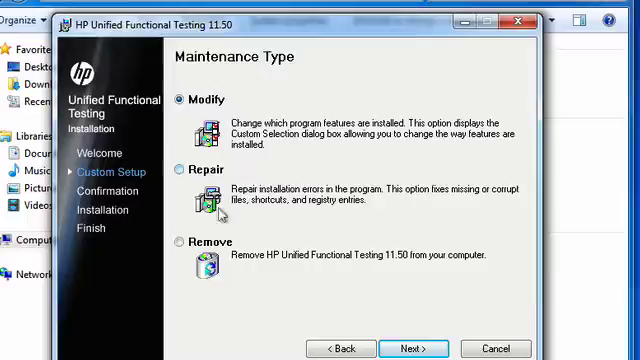
mouse_move(190, 110)
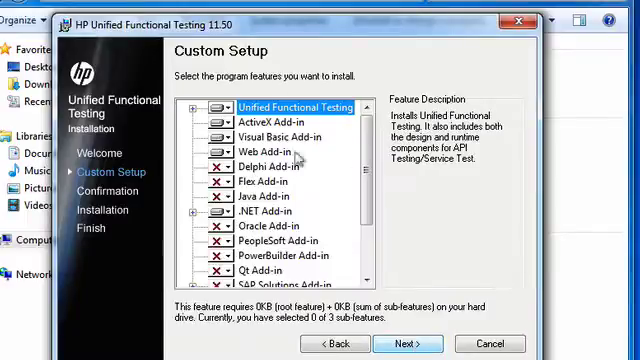
scroll(down, 3)
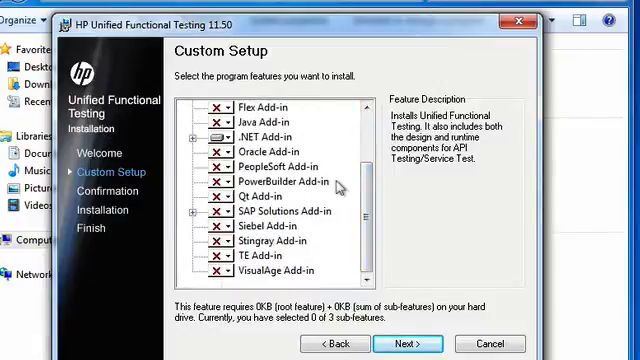
click(338, 344)
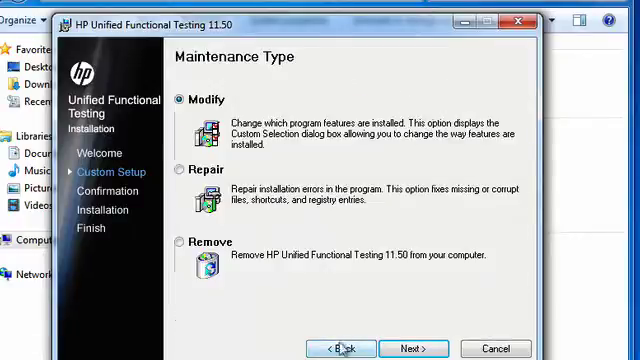
- Cancel the maintenance wizard, relaunch the launcher, and show the Add-in Extensibility and Web 2.0 Toolkits page
click(184, 170)
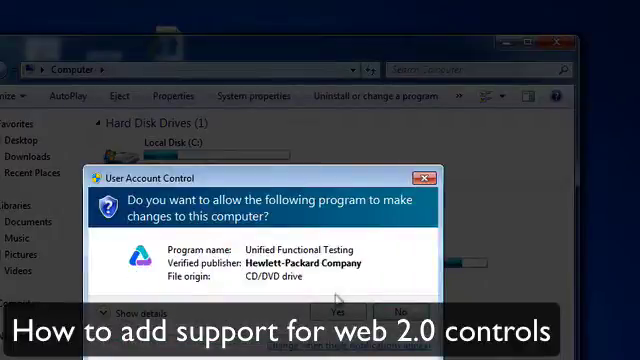
click(338, 312)
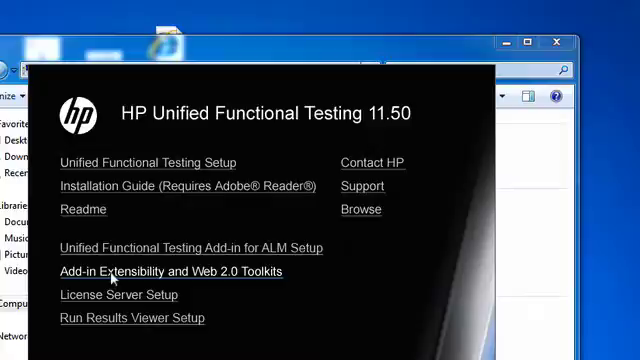
click(172, 272)
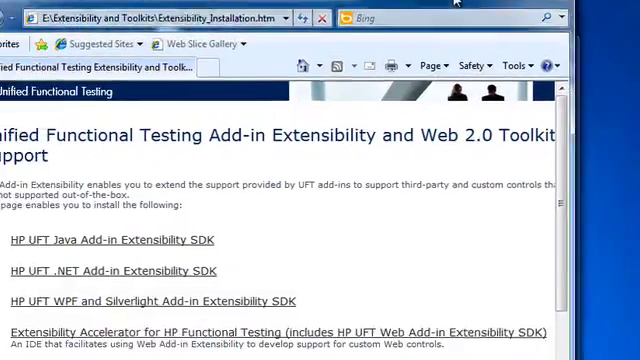